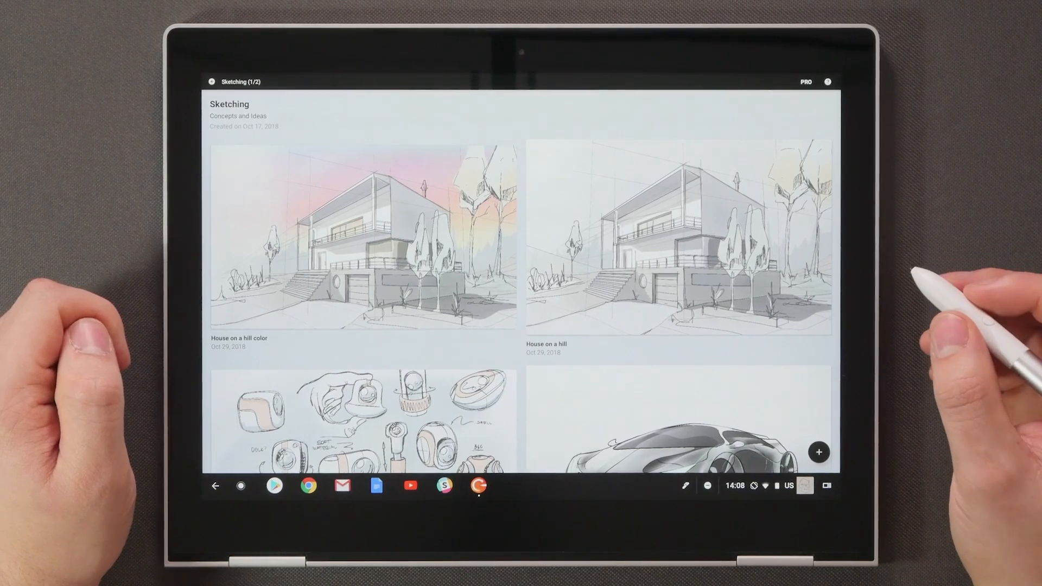
mouse_move(951, 319)
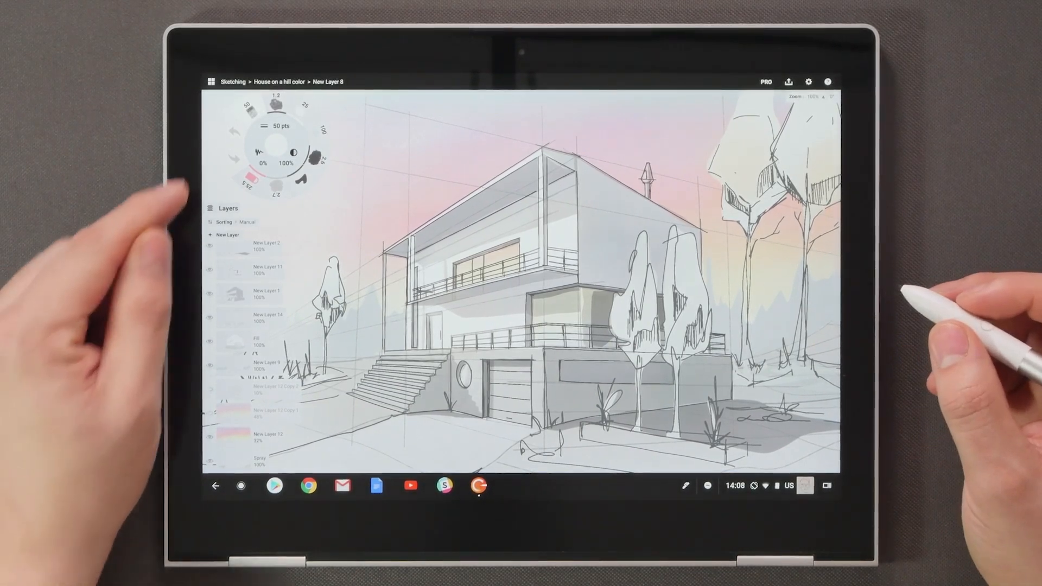
Step: Return to the gallery and start a new blank sketch from the + tile
left_click(212, 81)
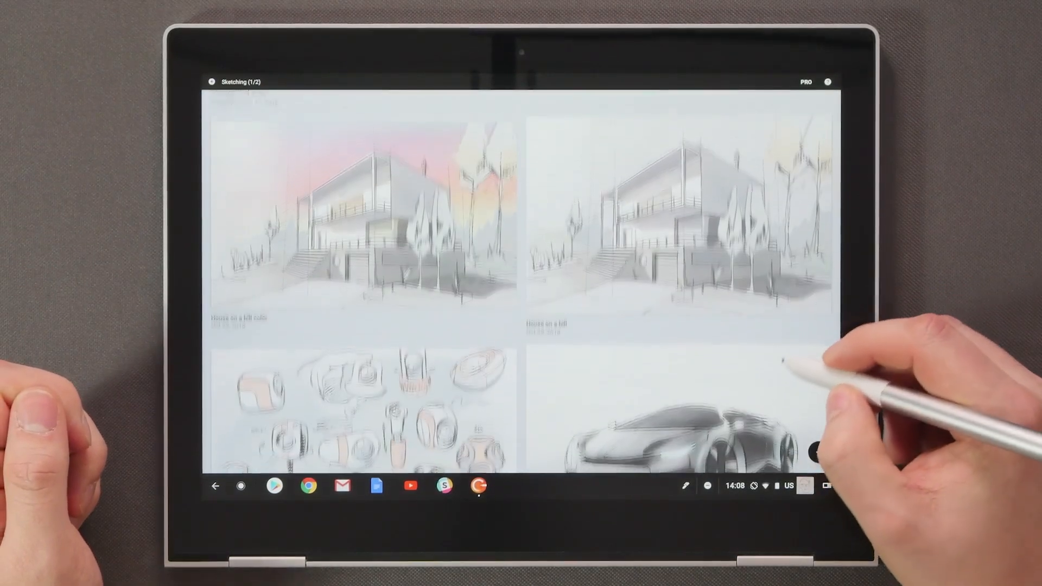
scroll("down", 3)
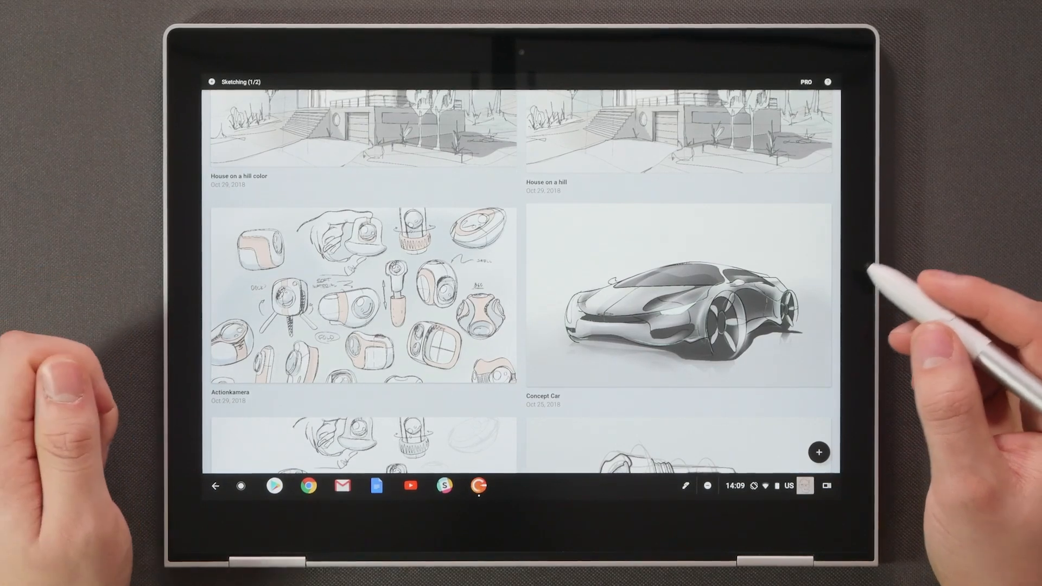
mouse_move(824, 323)
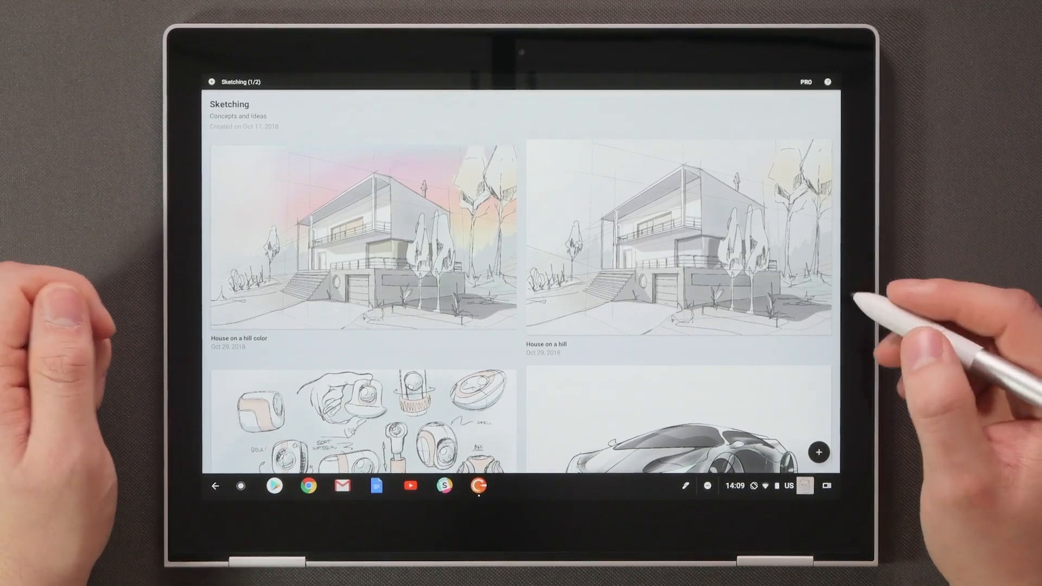
mouse_move(831, 346)
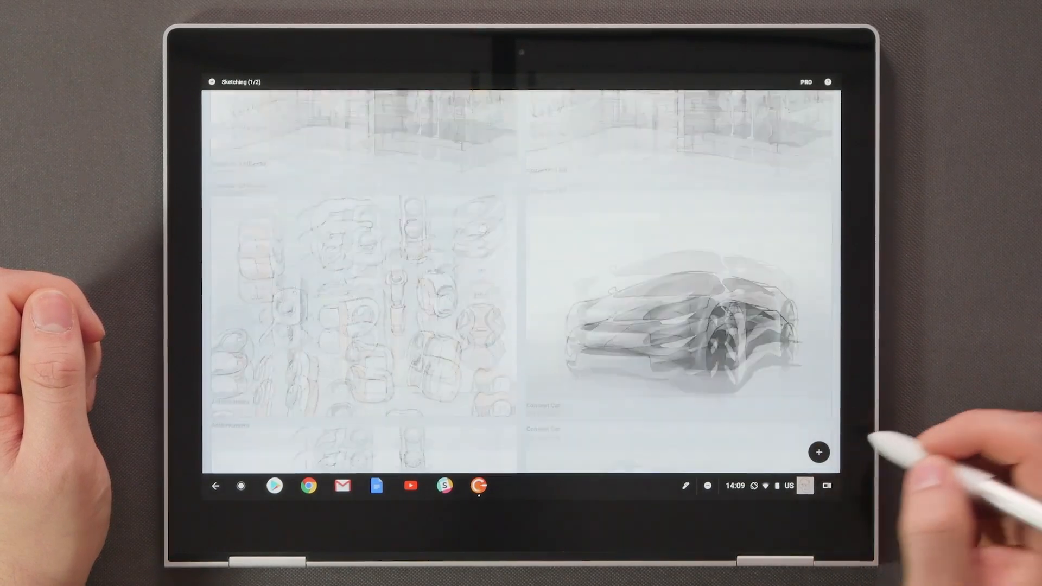
left_click(819, 452)
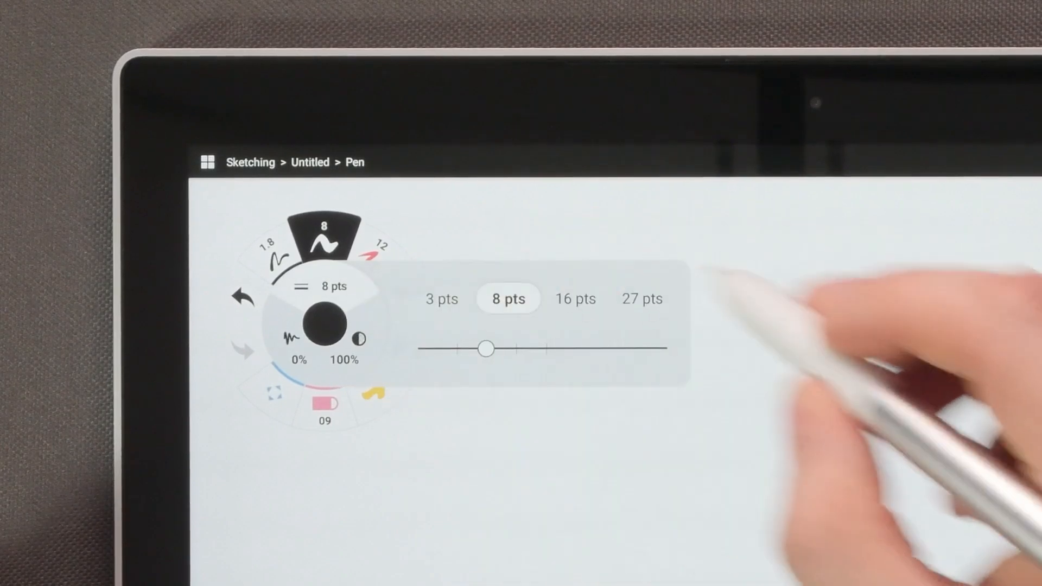
Step: Set the pen width to about 16 points via slider and keypad, then draw a wavy test stroke
left_click_drag(486, 347, 593, 348)
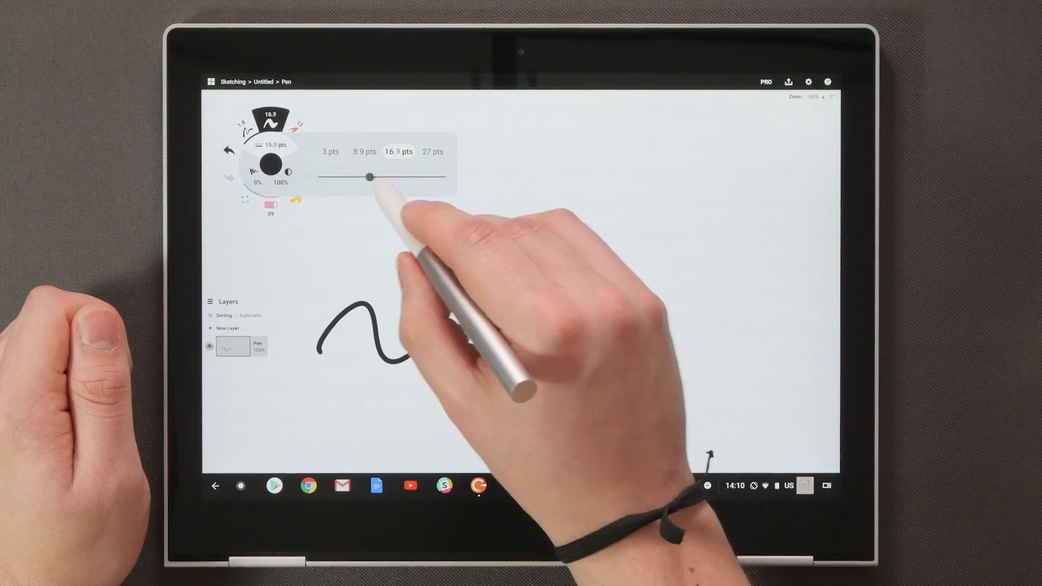
left_click_drag(370, 176, 368, 177)
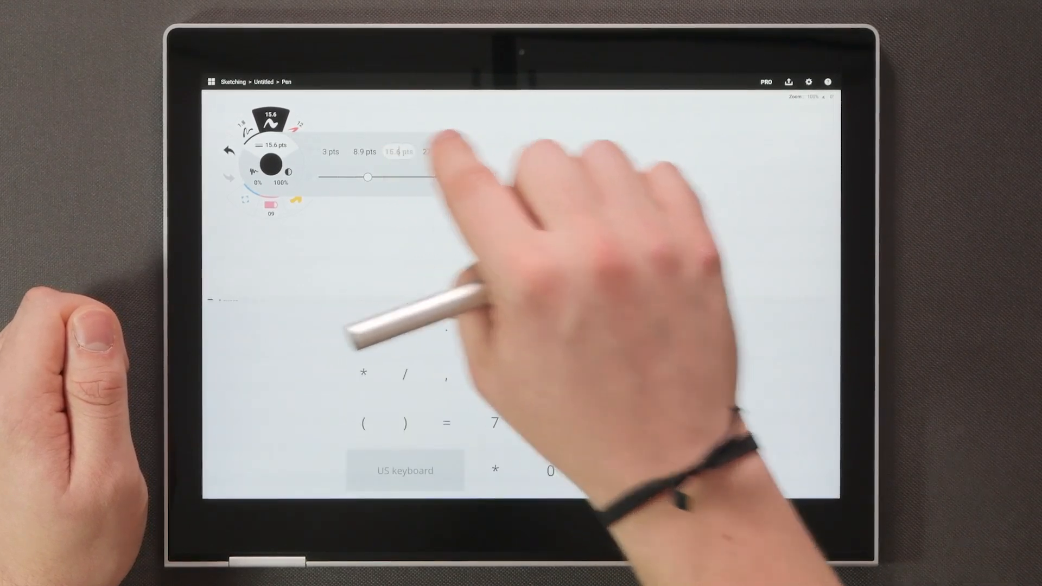
left_click(666, 374)
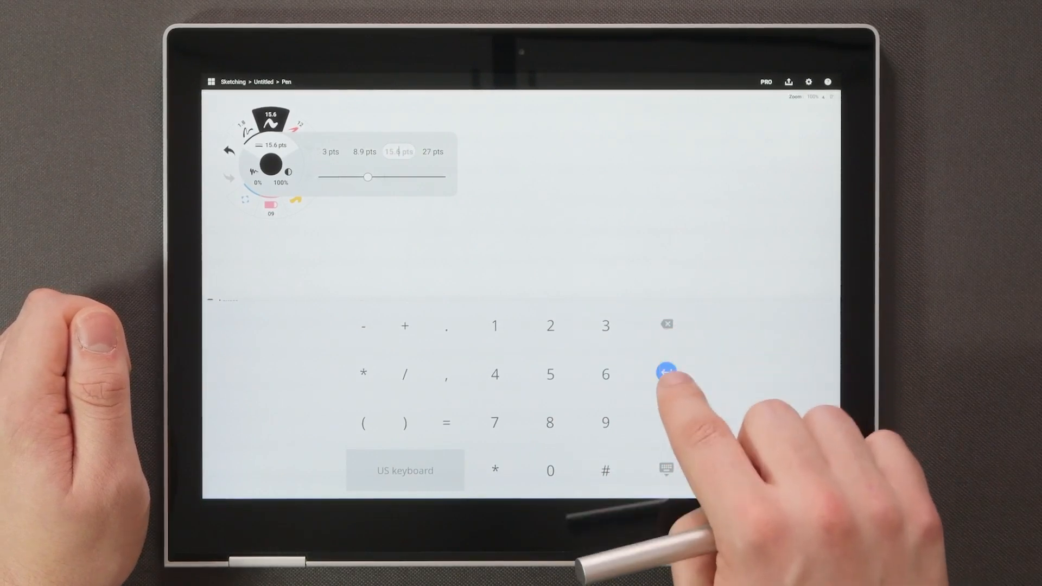
left_click(665, 374)
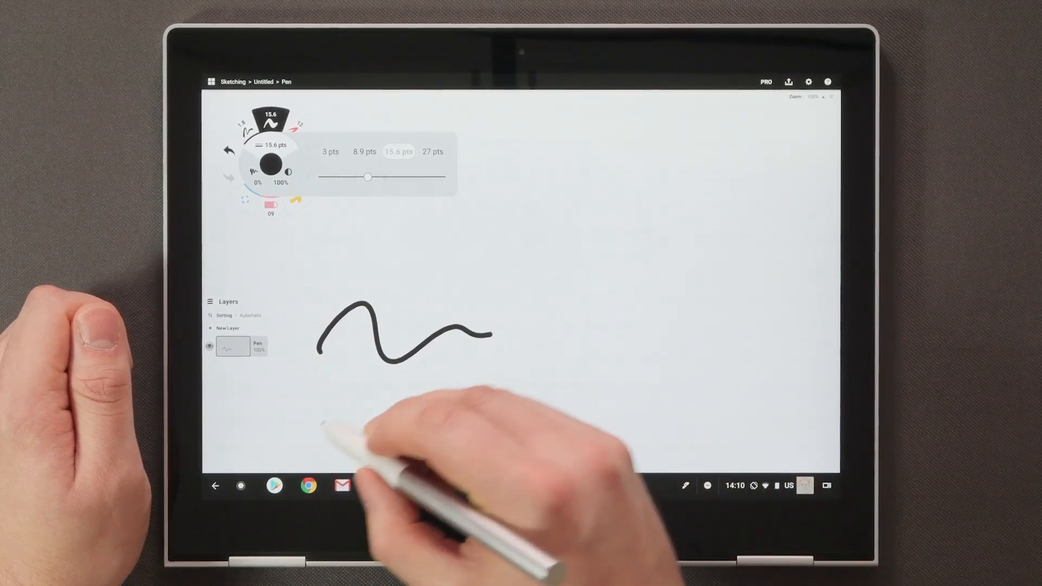
left_click_drag(319, 416, 479, 419)
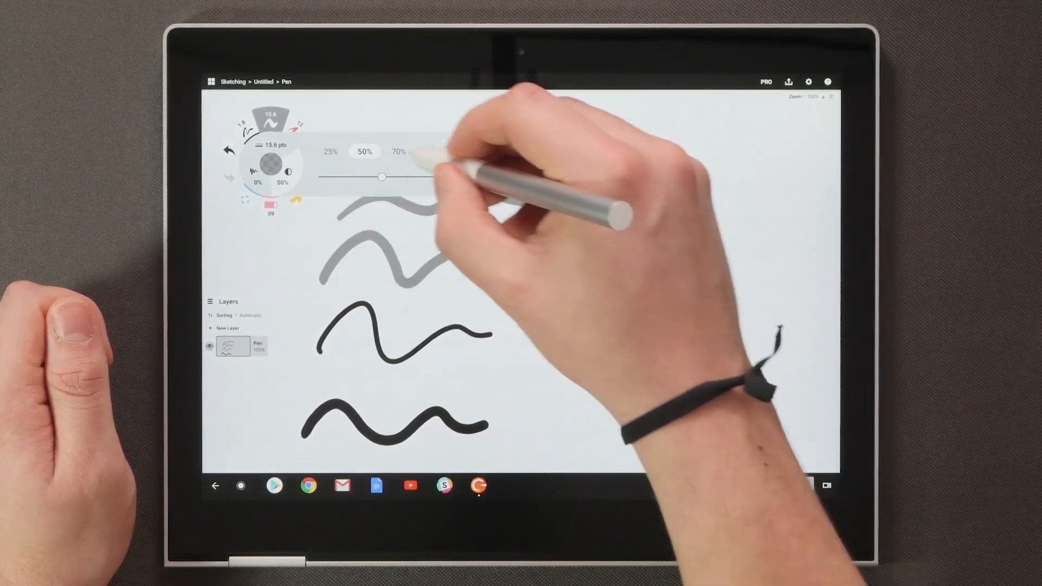
Step: Pick red on the colour wheel for the zigzag stroke
left_click(432, 152)
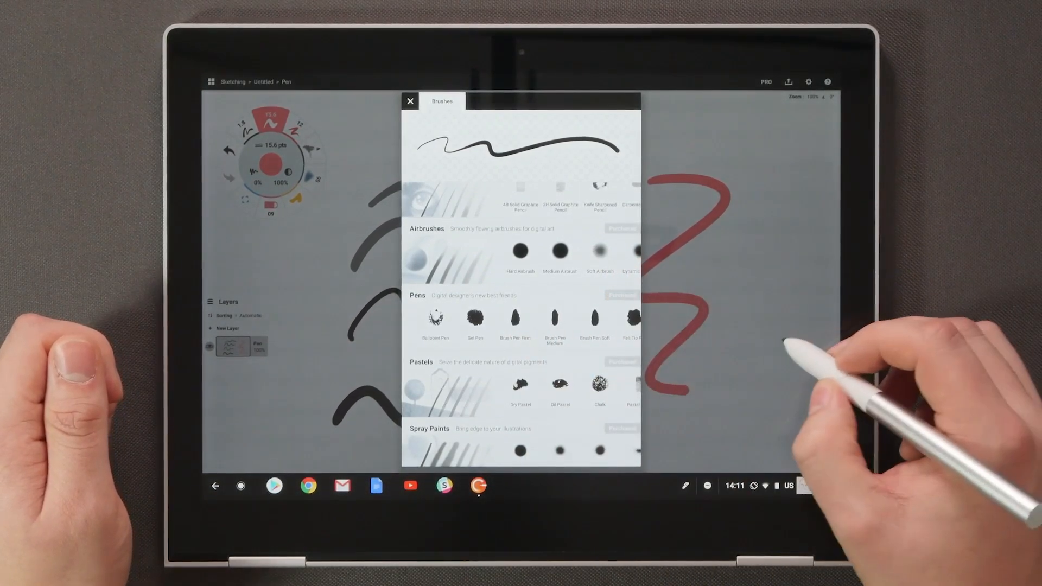
Step: Close the Brushes library and reset the canvas zoom from its readout
left_click(410, 100)
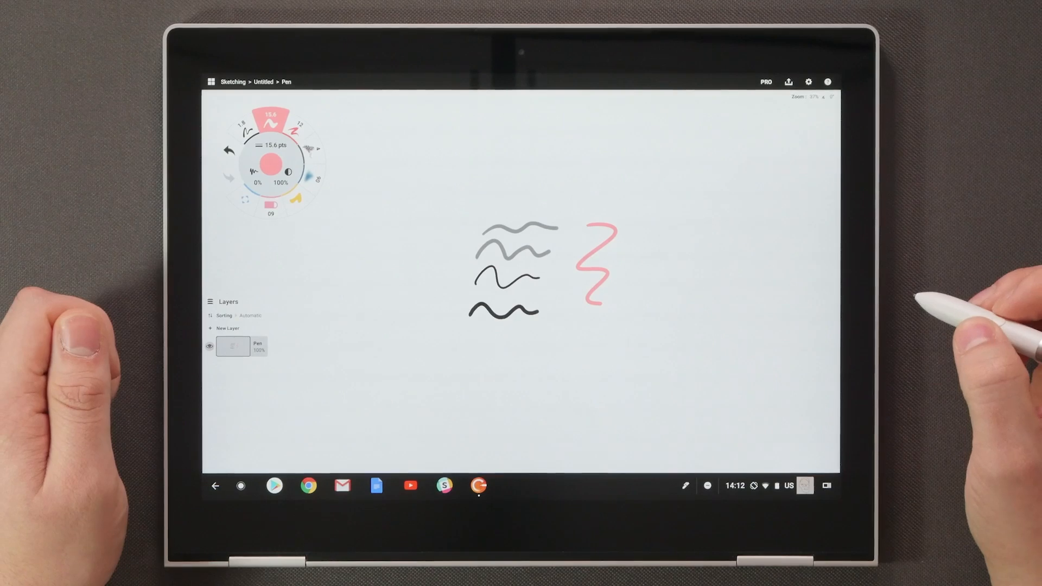
mouse_move(964, 266)
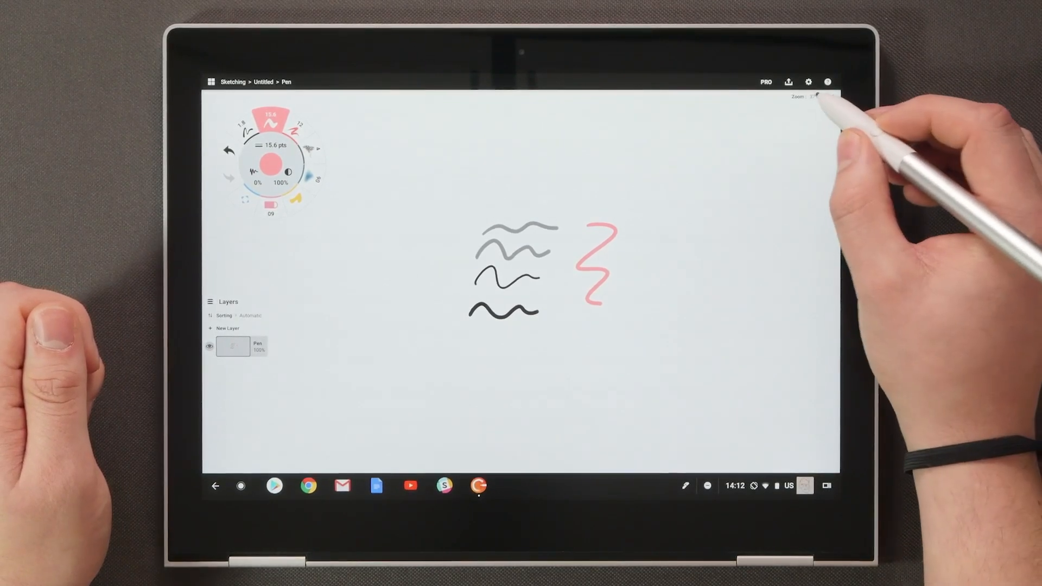
left_click(814, 97)
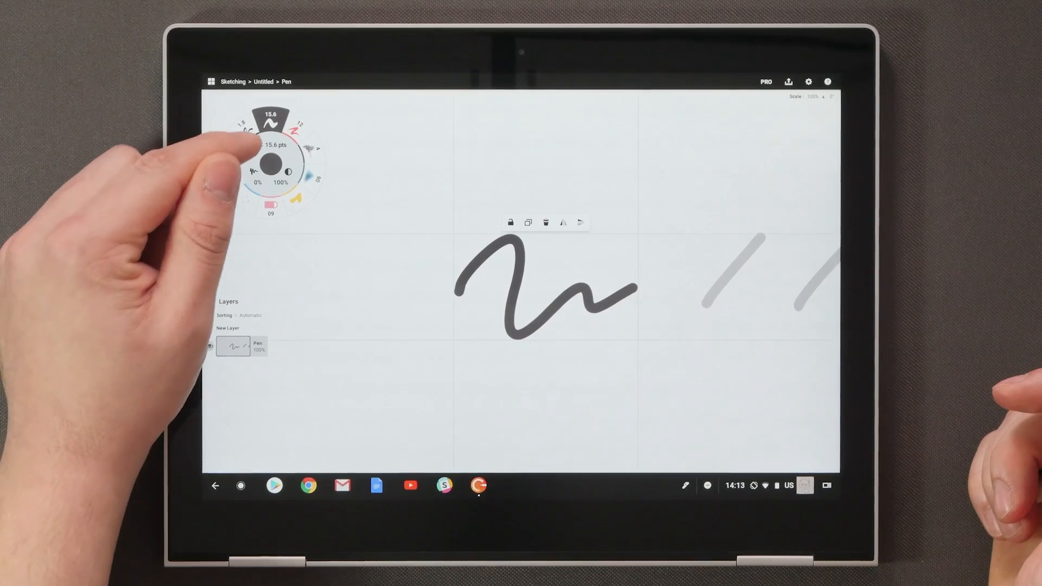
Step: Widen the selected wavy stroke with the tool-wheel size slider
left_click(274, 144)
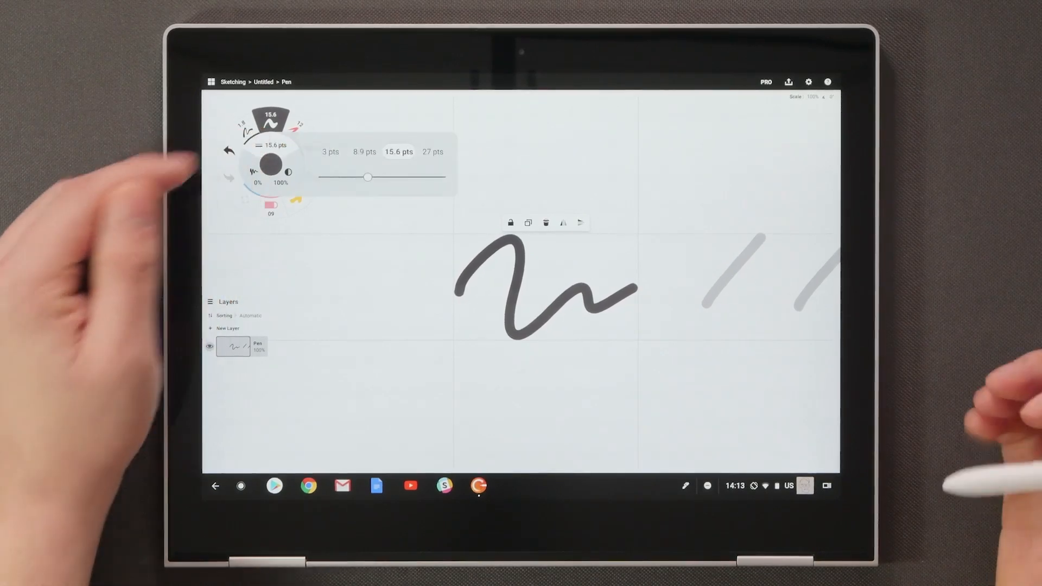
left_click_drag(368, 177, 439, 177)
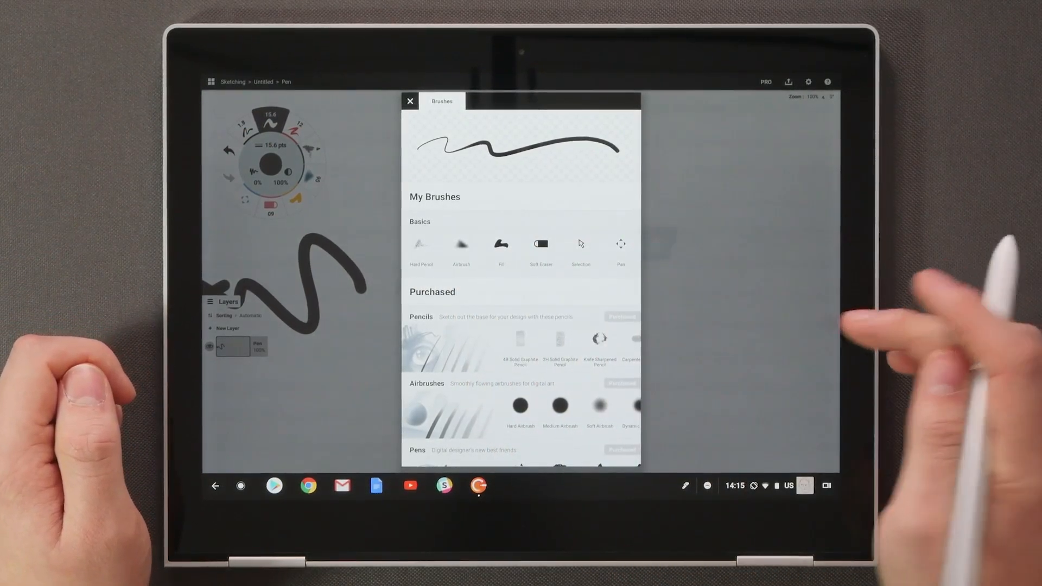
Step: Close the Brushes panel to show the black squiggle and yellow strokes
left_click(410, 101)
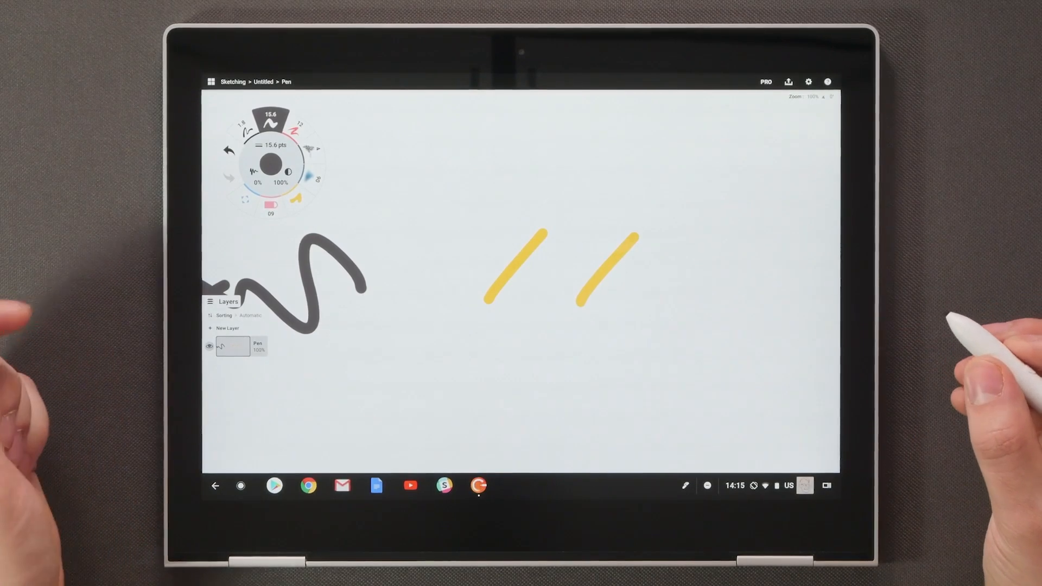
Step: Add a gallery project titled 'Area 51' and begin renaming a drawing in 'Still untitled'
left_click(233, 82)
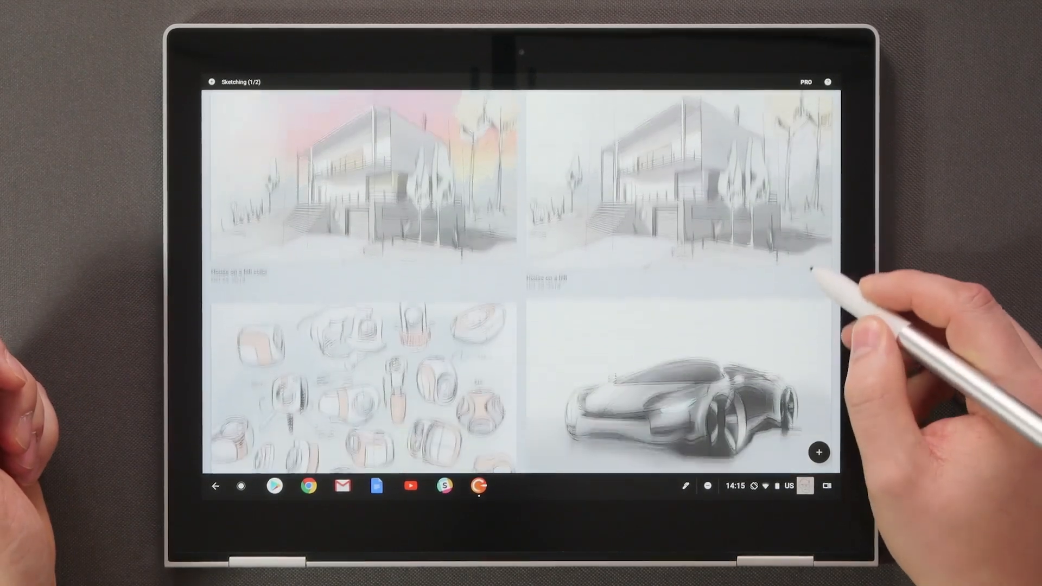
scroll("down", 3)
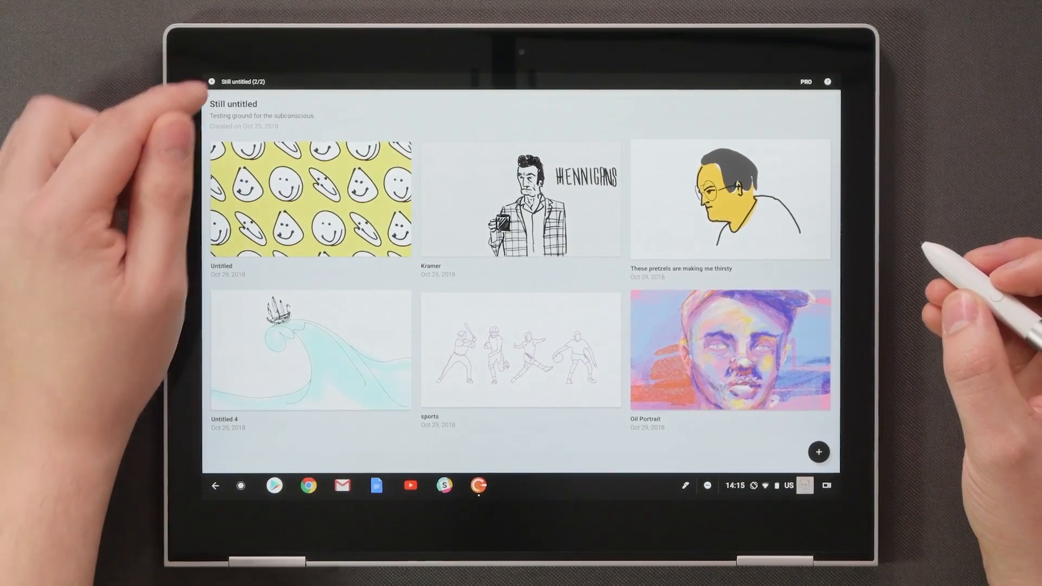
left_click(819, 452)
type("Area 51")
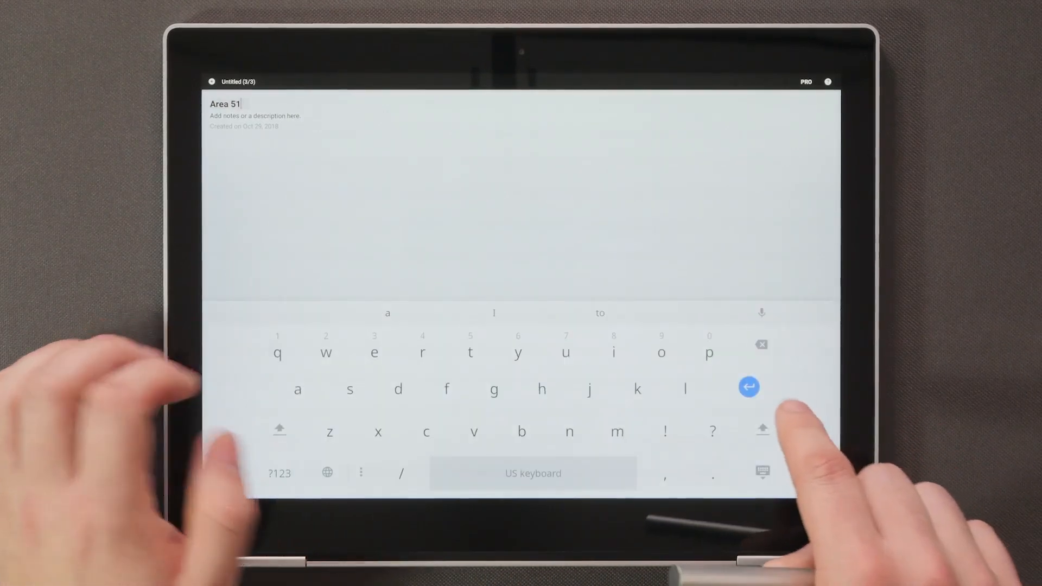
left_click(748, 386)
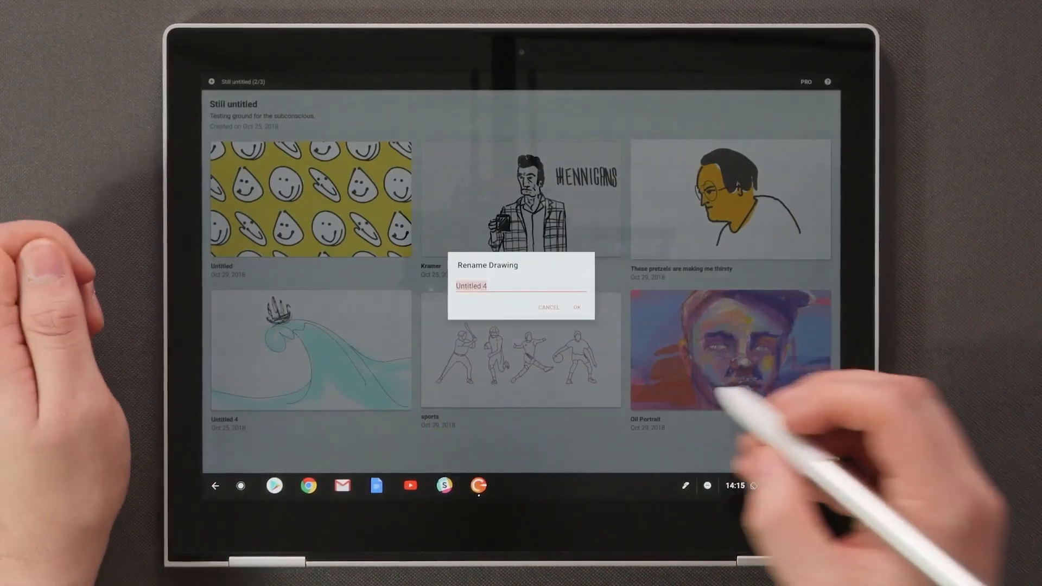
left_click(550, 307)
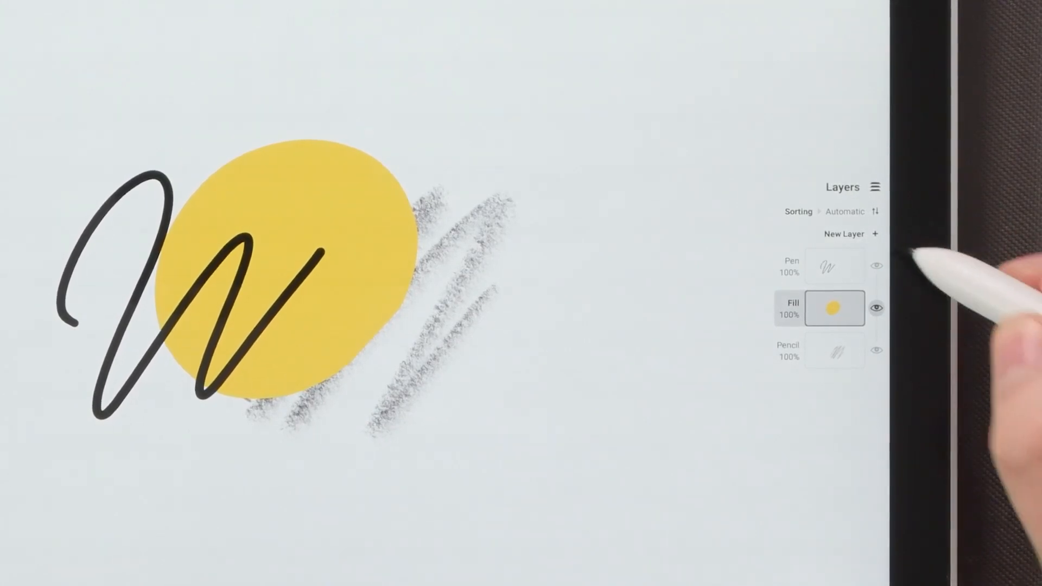
left_click(876, 234)
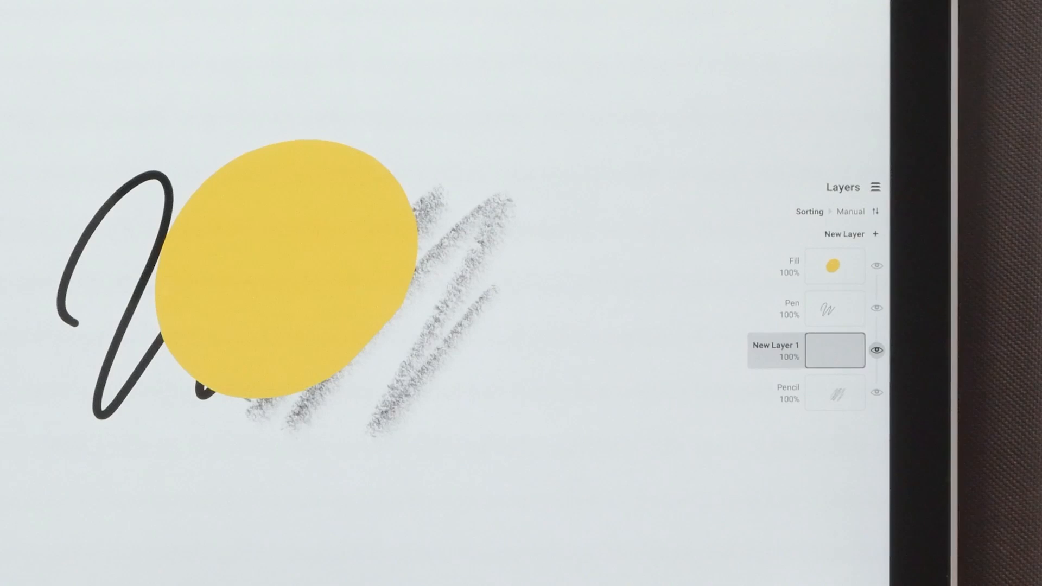
left_click(851, 211)
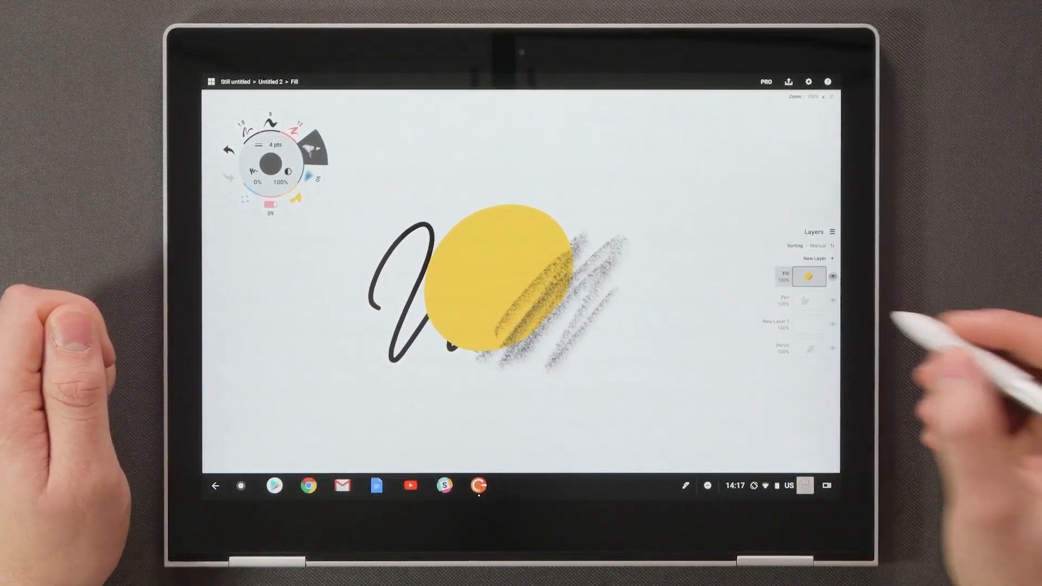
left_click(784, 301)
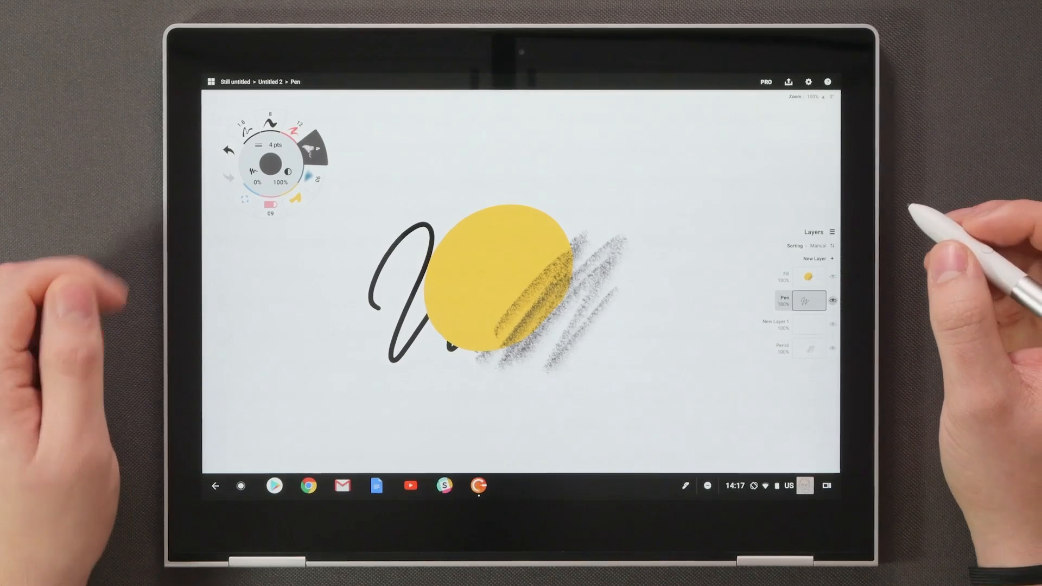
Step: Open the 'These pretzels are making me thirsty' portrait and show its layers
left_click(212, 82)
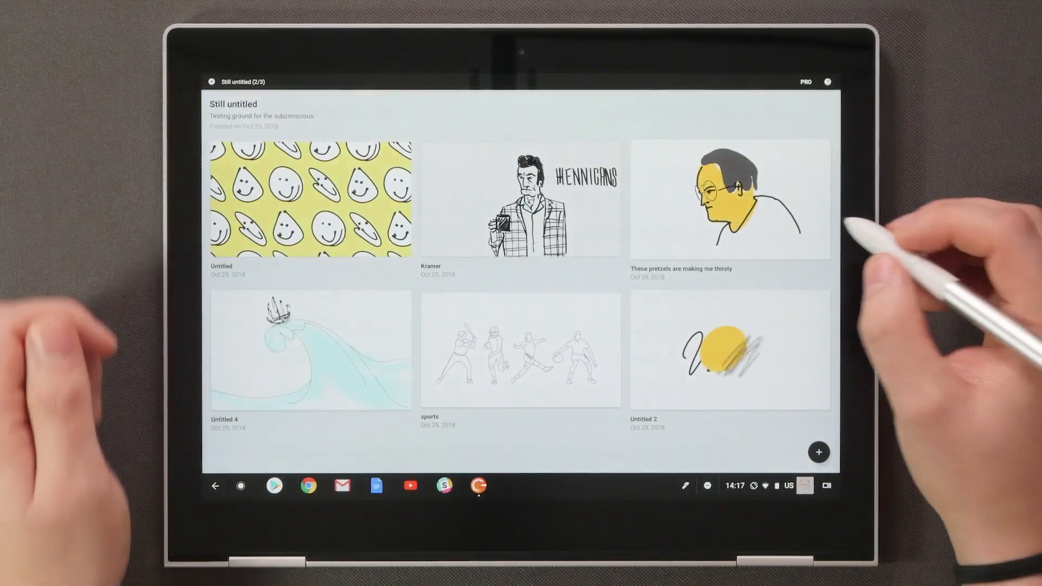
left_click(729, 199)
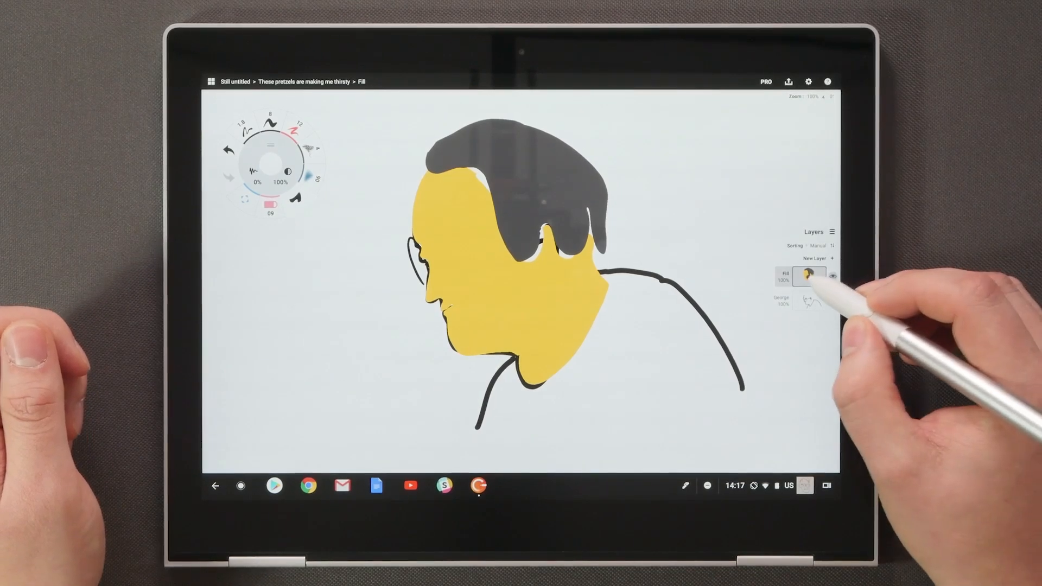
left_click(810, 276)
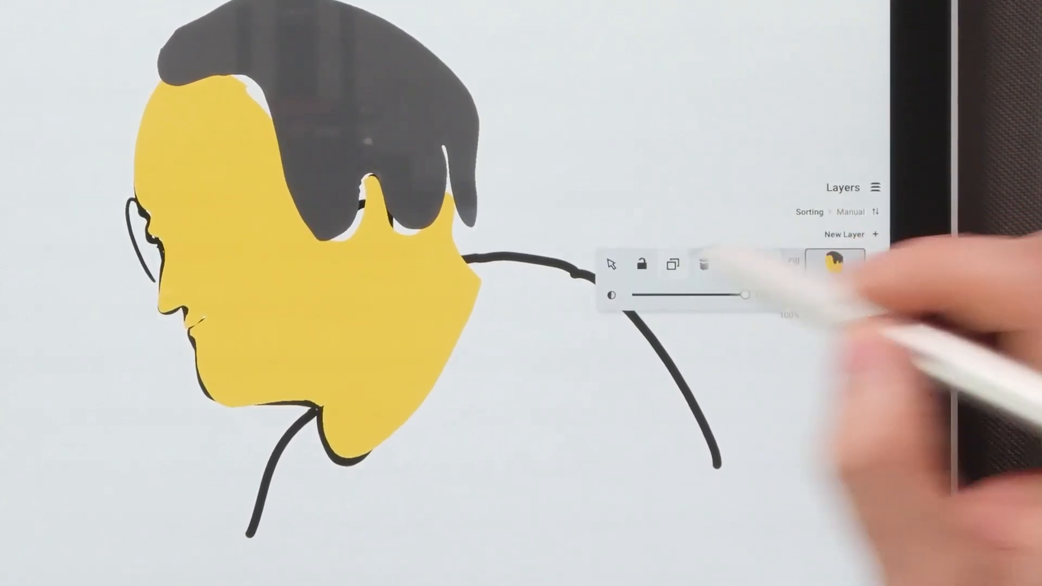
Step: Duplicate the Fill layer, then bring up Rename Layer for it and dismiss it unchanged
left_click(673, 264)
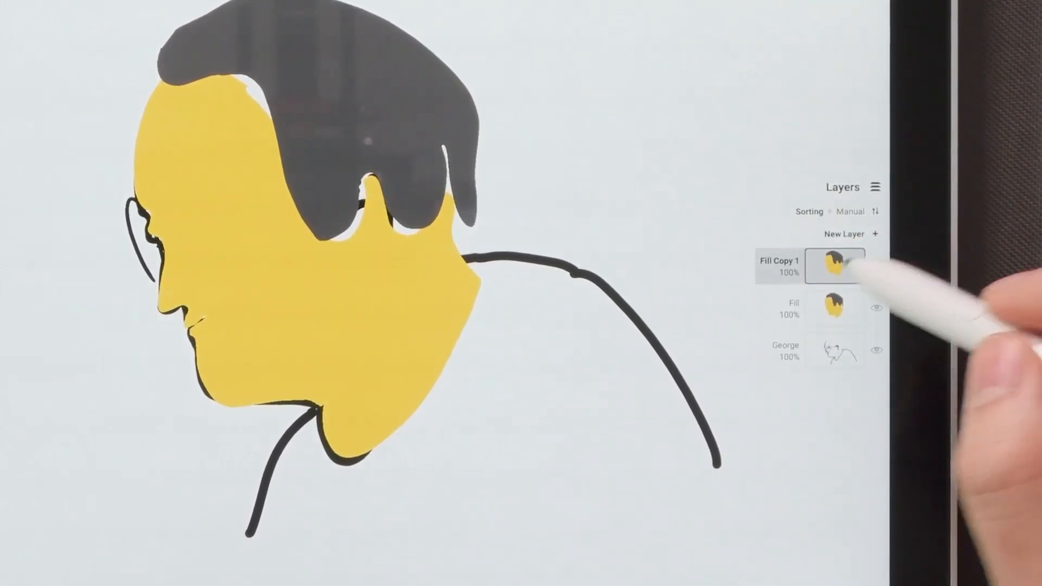
left_click(835, 266)
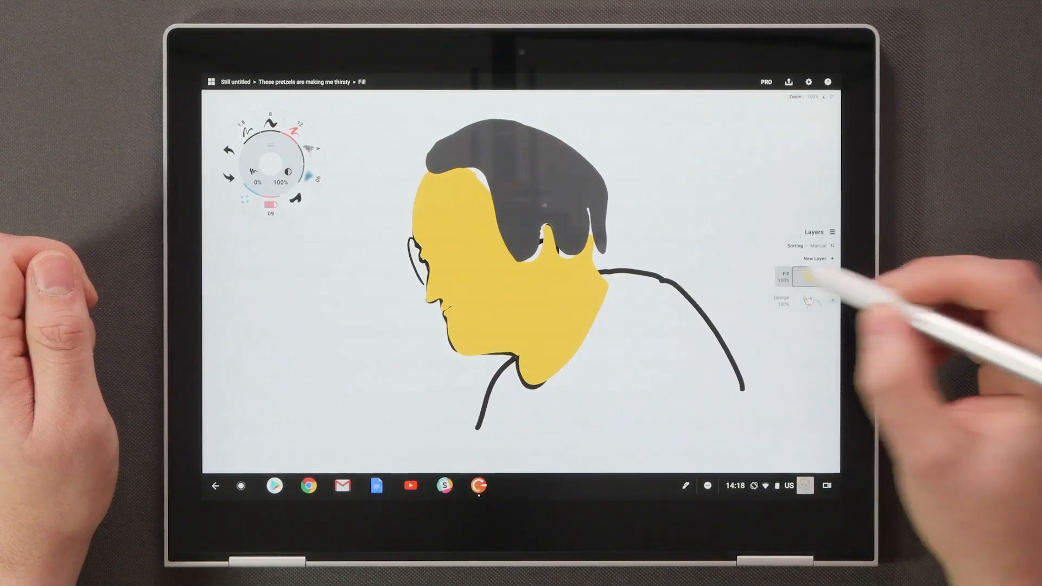
double_click(784, 277)
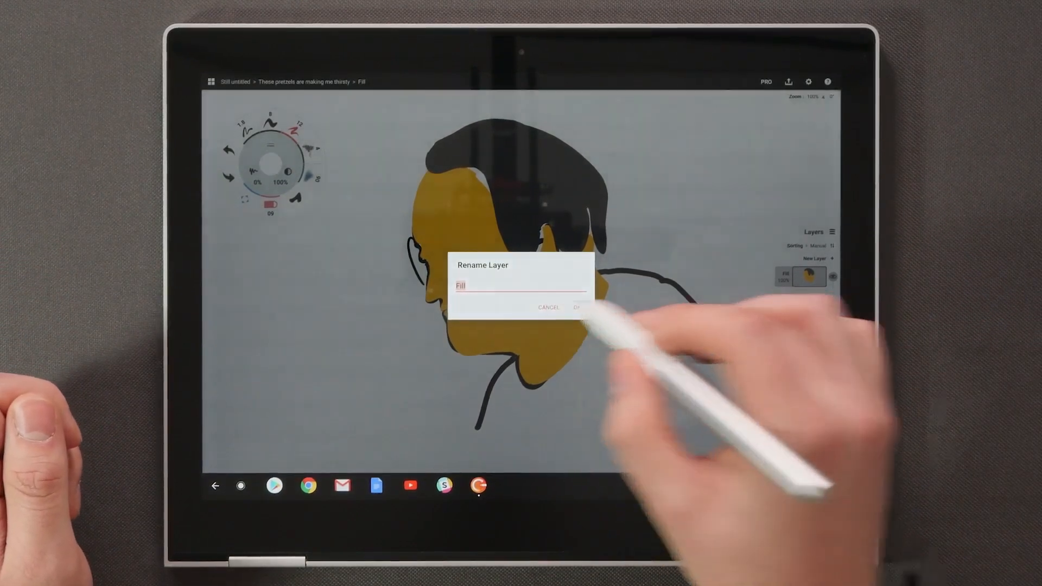
left_click(575, 307)
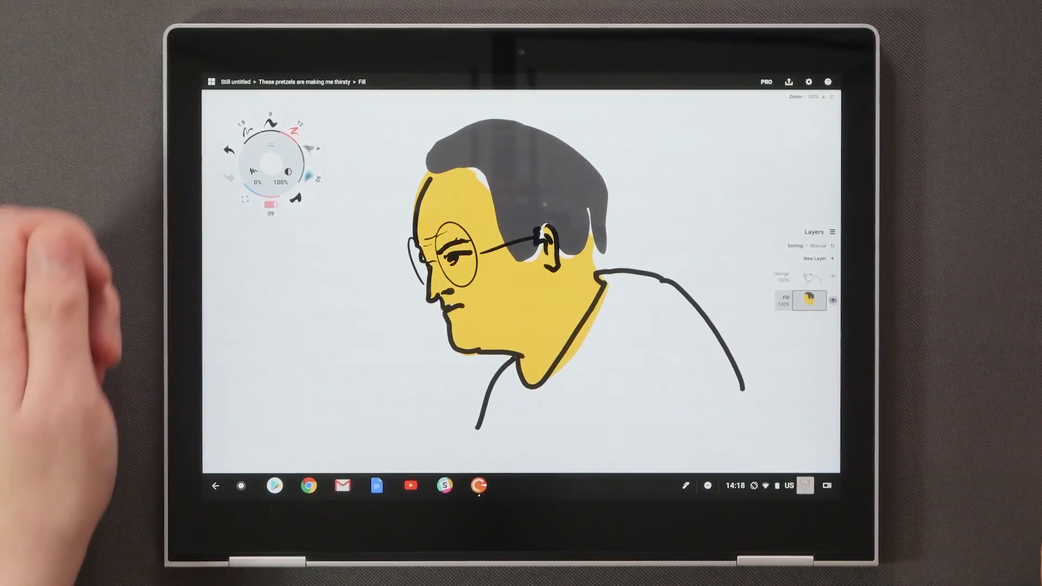
left_click(788, 82)
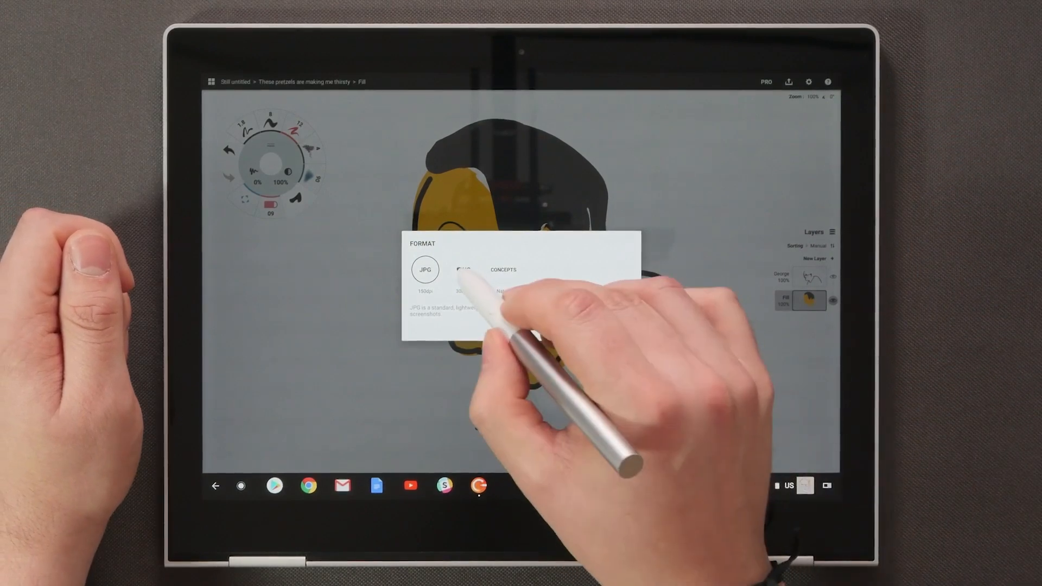
left_click(464, 271)
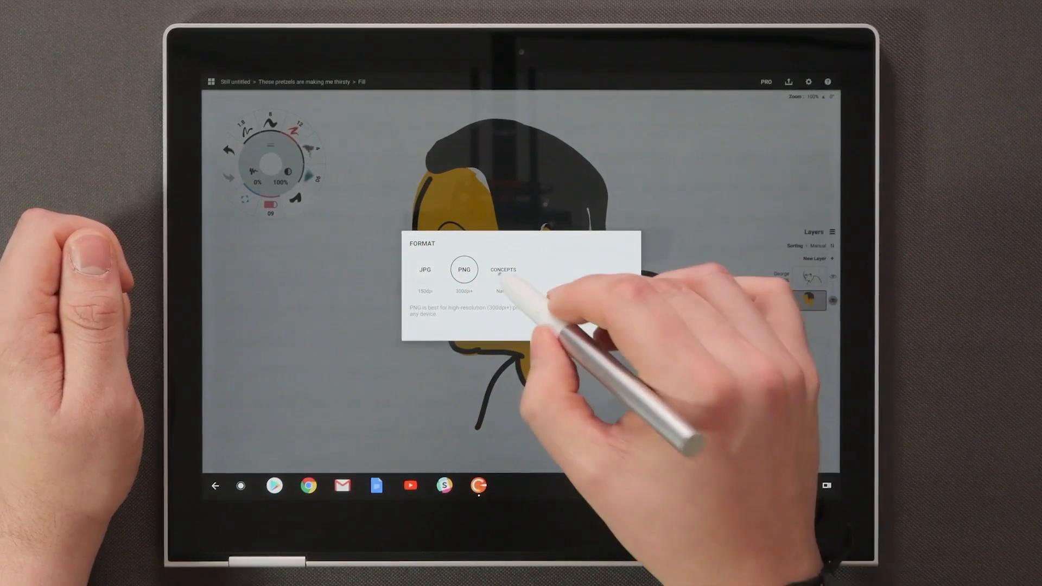
left_click(503, 269)
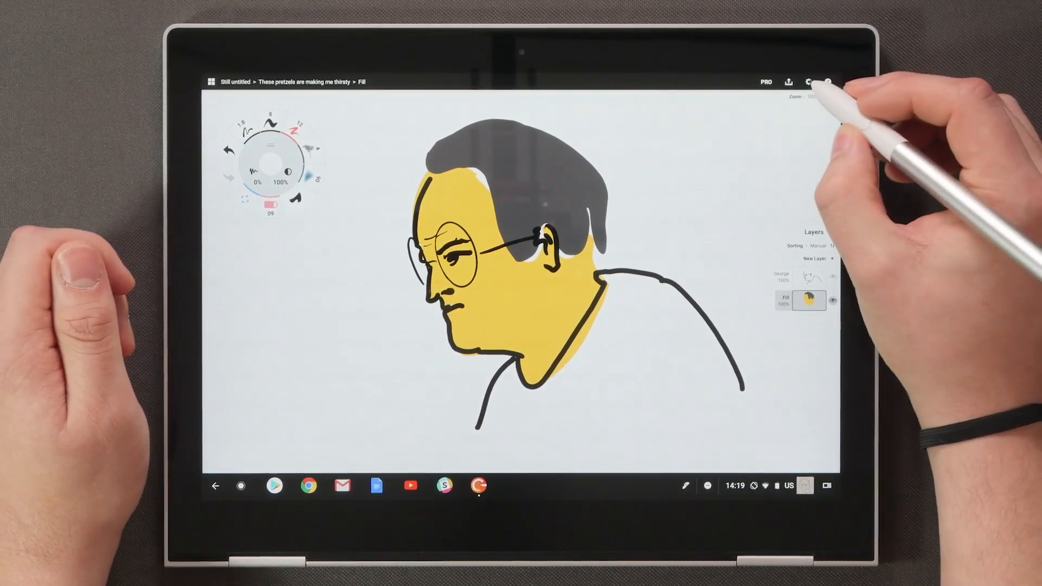
Step: In app settings, try the Pressure Response slider and restore its full range
left_click(808, 81)
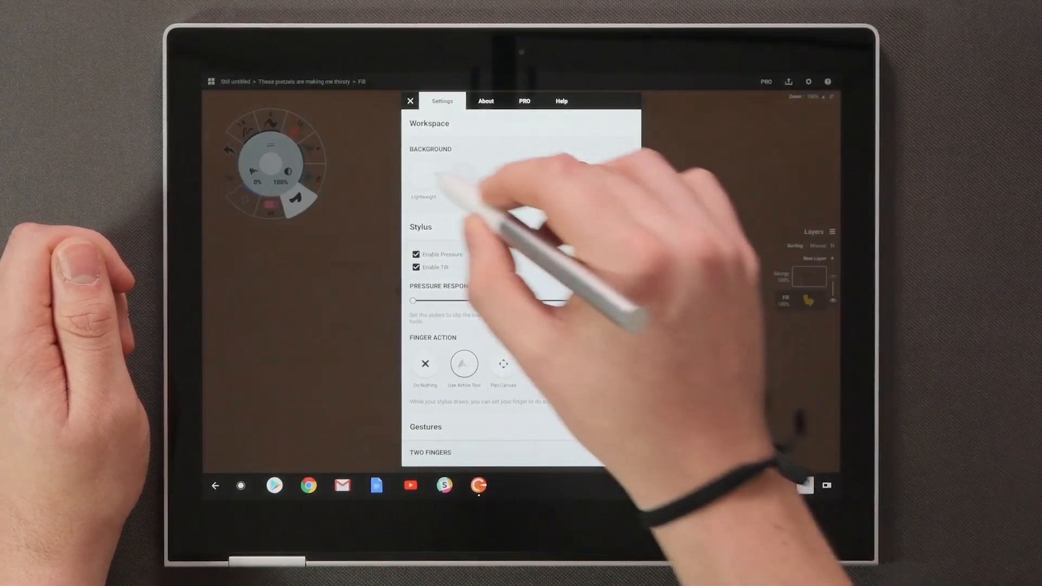
scroll("down", 3)
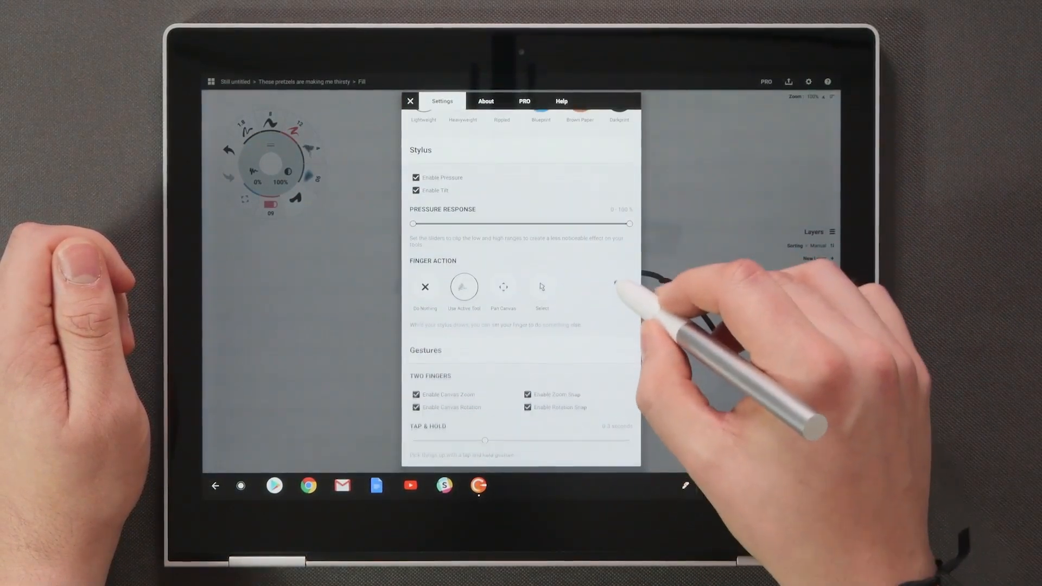
left_click_drag(629, 223, 582, 224)
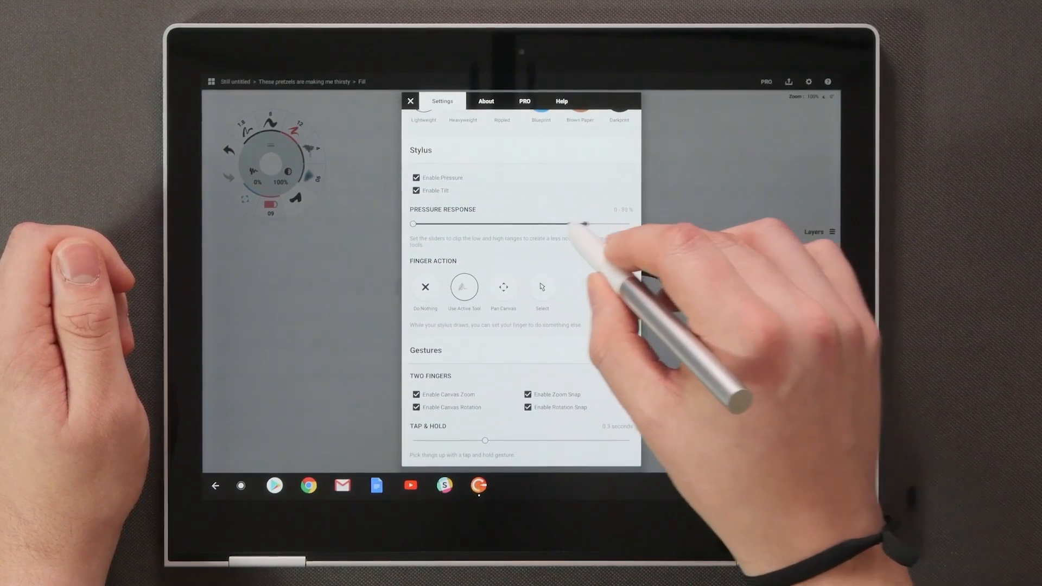
left_click_drag(582, 224, 628, 223)
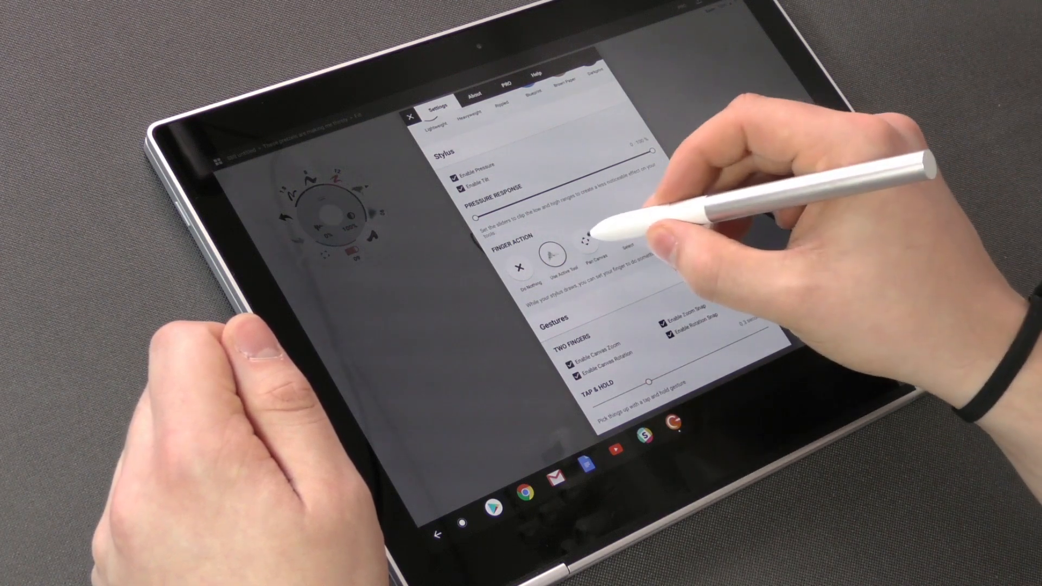
Step: Set Finger Action to Pan Canvas and adjust the Tap & Hold delay
left_click(410, 114)
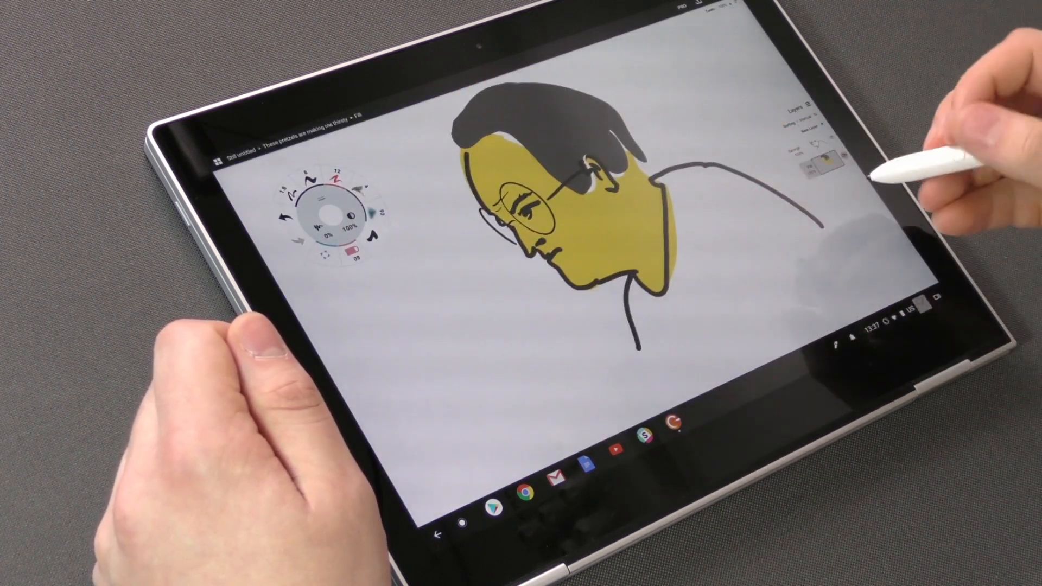
left_click(604, 223)
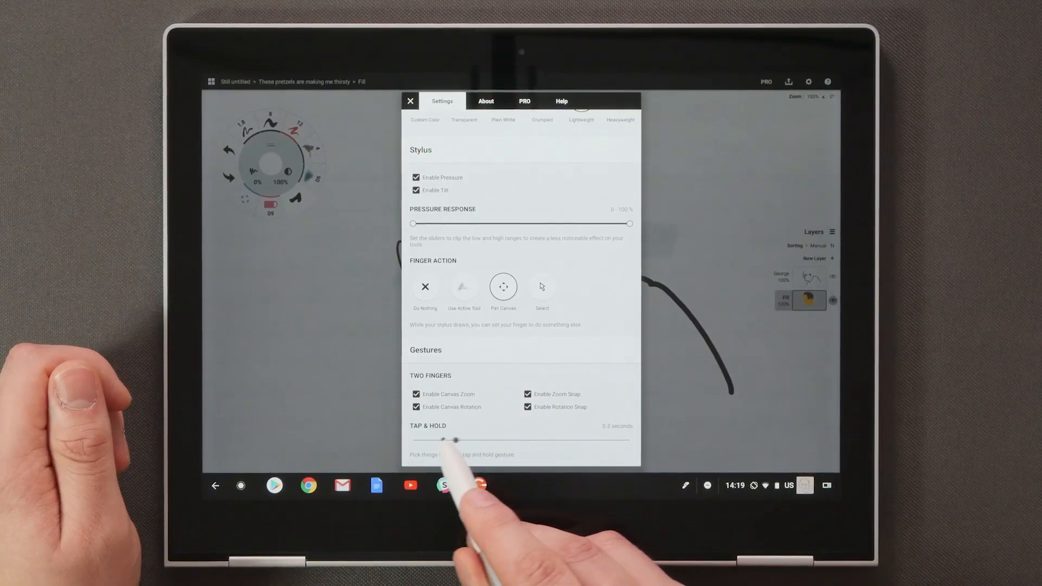
left_click_drag(455, 440, 472, 440)
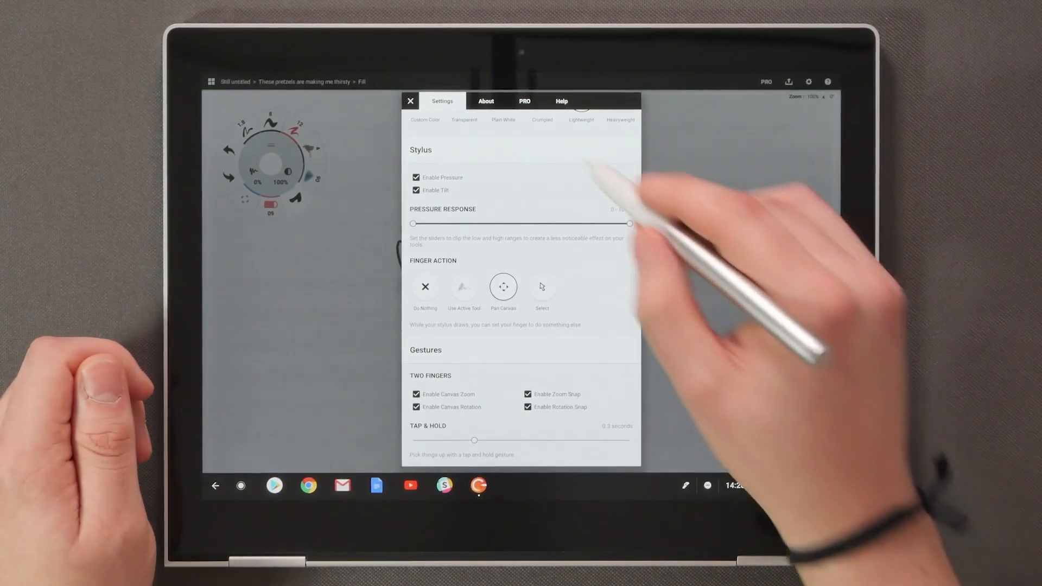
Step: Show the PRO shop with Basic, The Essentials and Get Everything tiers
left_click(525, 101)
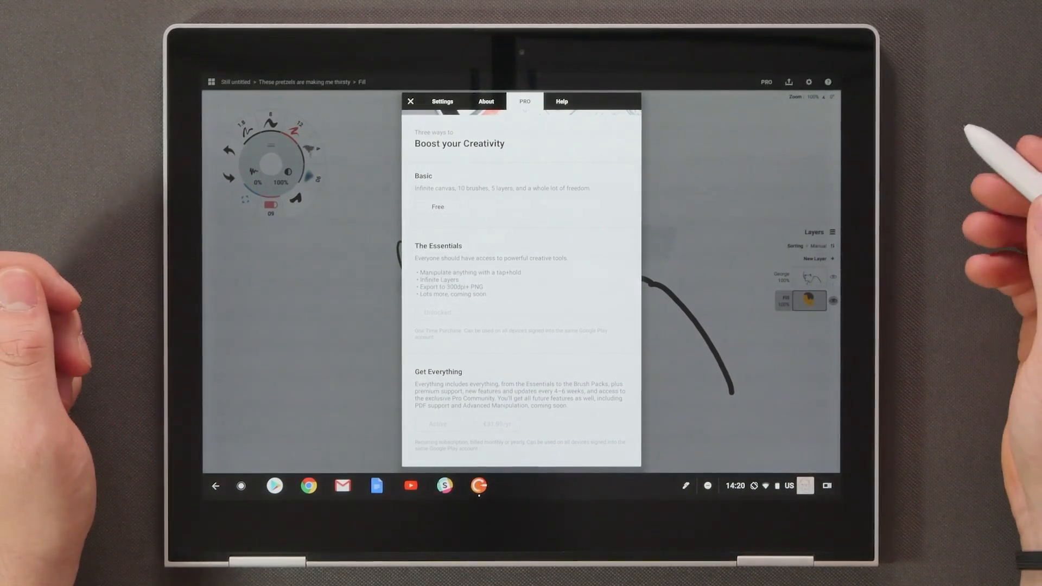
mouse_move(970, 266)
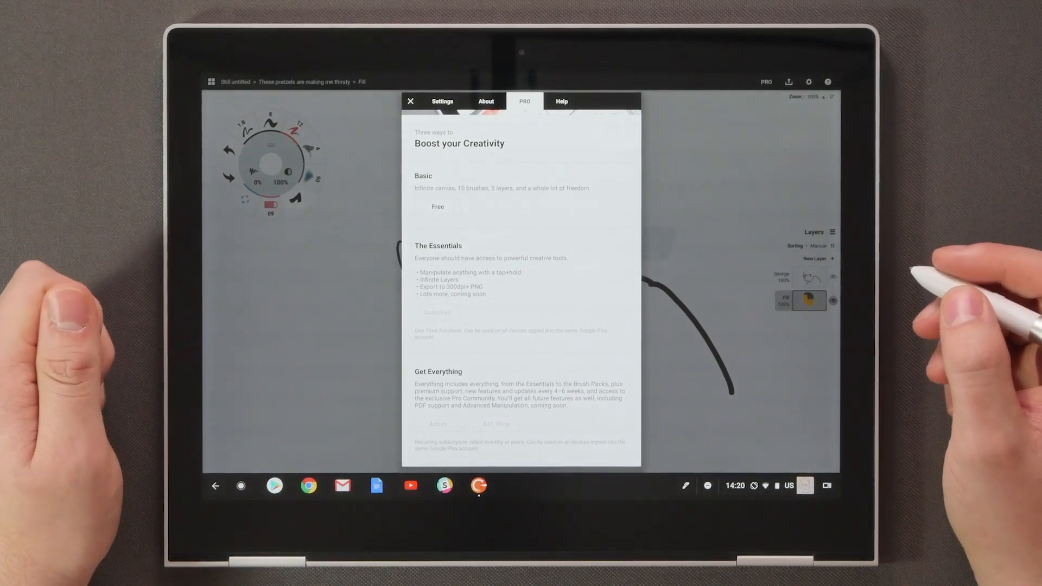
Step: Close the shop, view the Help page of manuals and videos, then return to the portrait
left_click(411, 101)
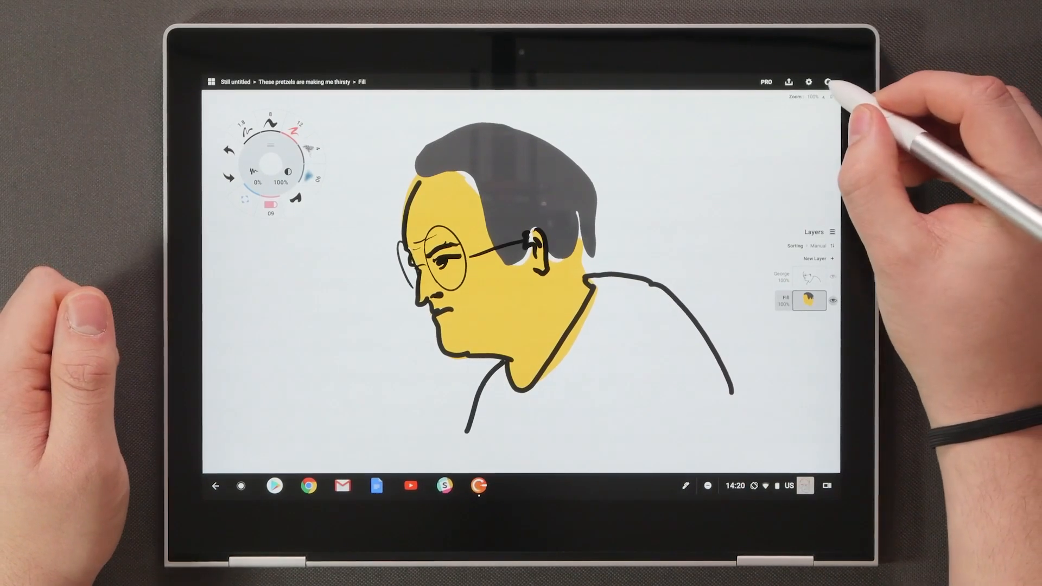
left_click(827, 82)
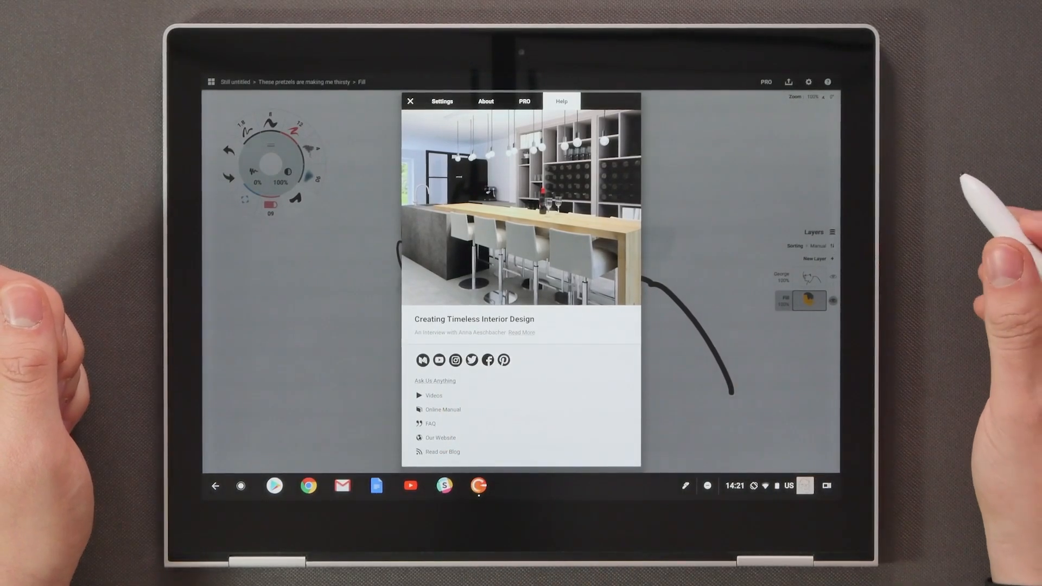
left_click(410, 101)
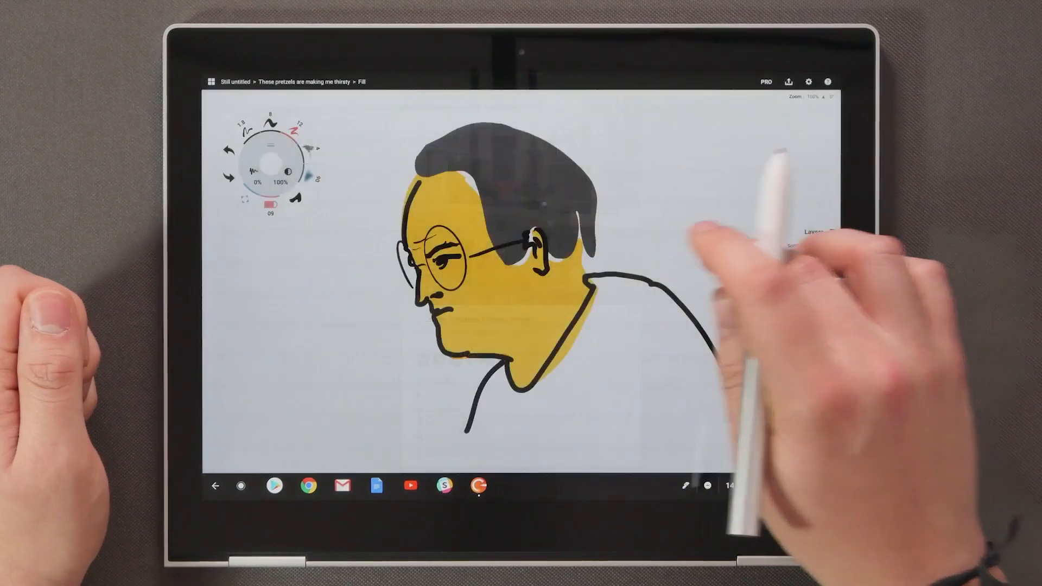